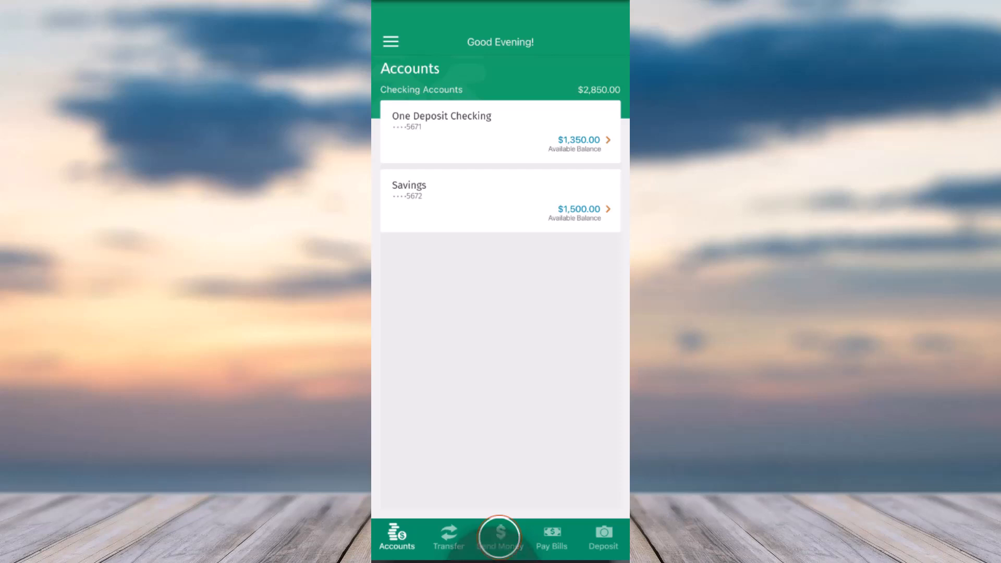
# Go to the Send Money section from the accounts overview
pyautogui.click(500, 536)
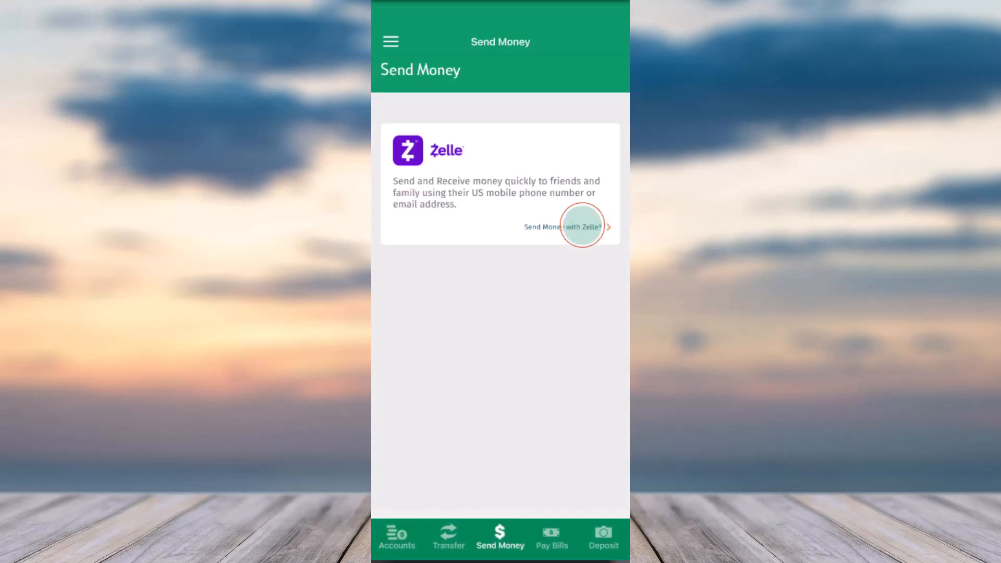
# Start Zelle sign-up and submit name, phone and Providence, Rhode Island contact details
pyautogui.click(562, 226)
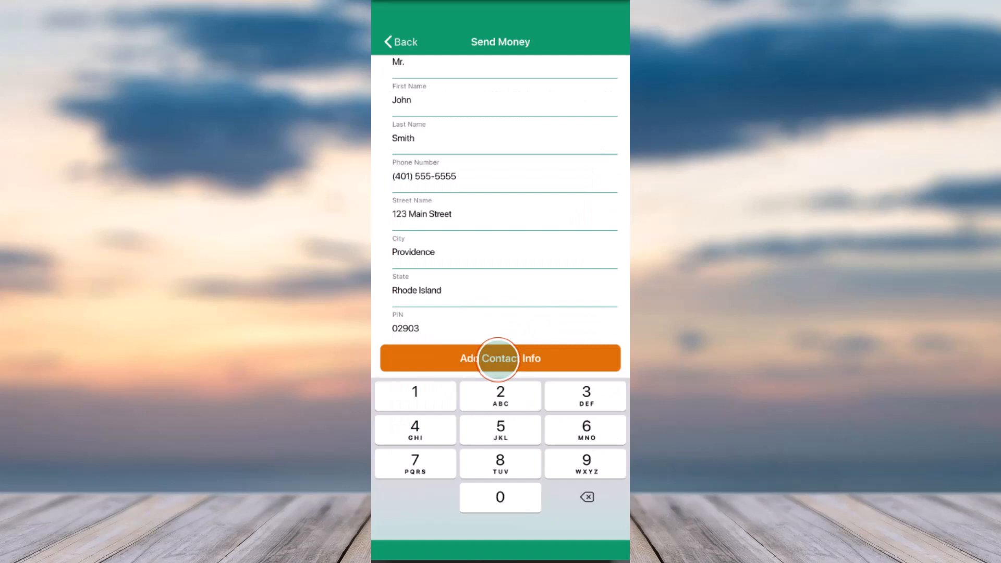
pyautogui.click(500, 358)
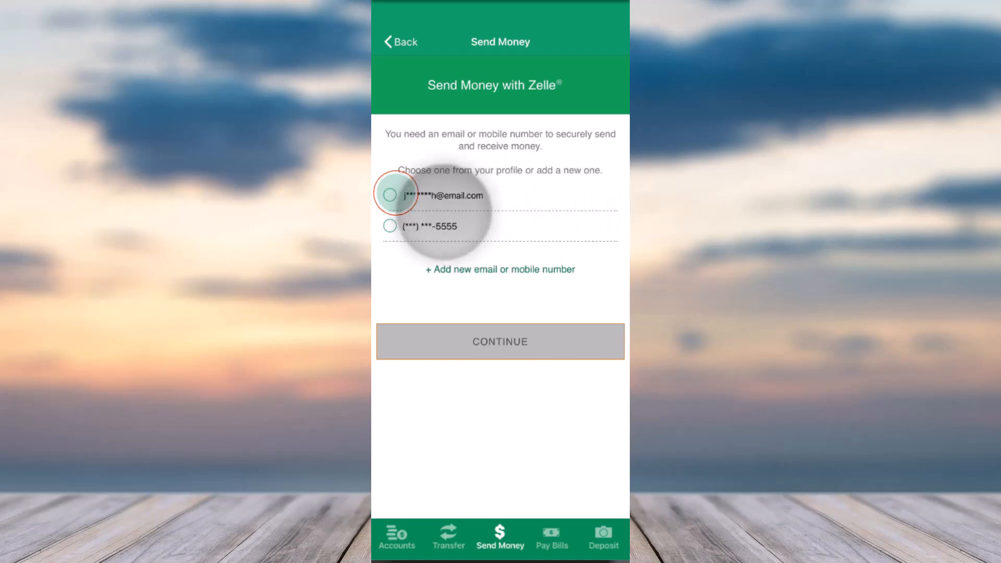
# Select the email address as the Zelle identifier and continue to verification
pyautogui.click(389, 195)
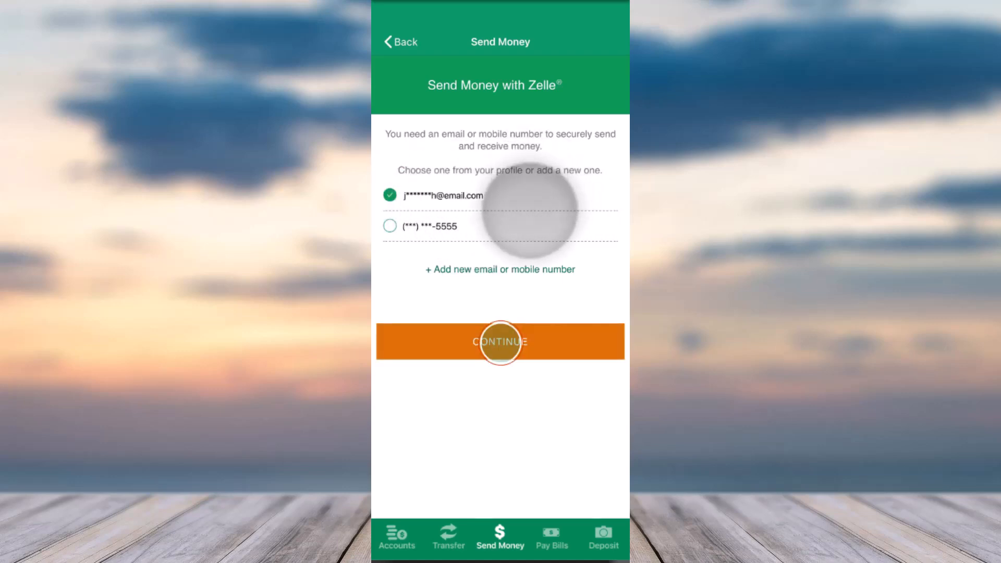
pyautogui.click(500, 341)
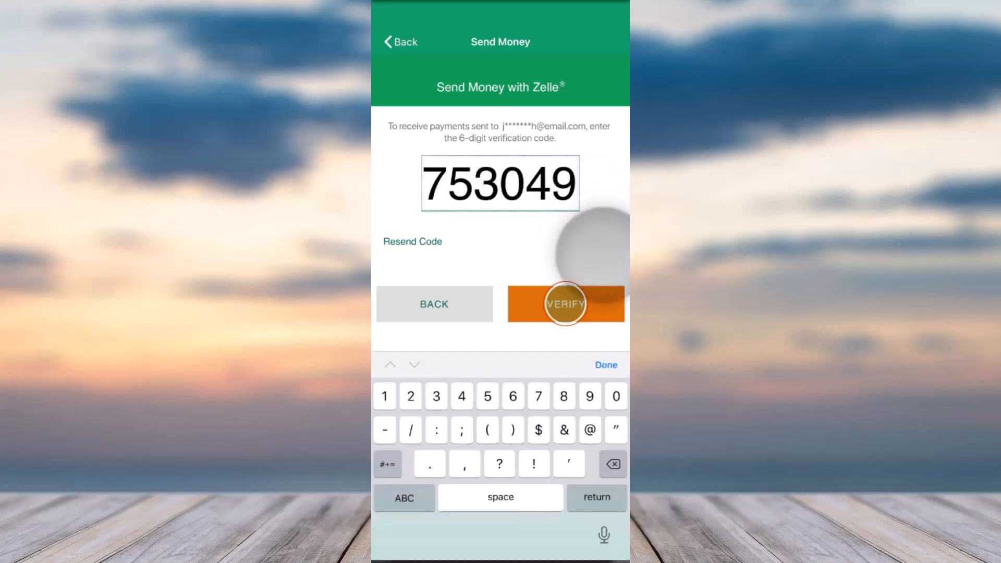
pyautogui.click(566, 303)
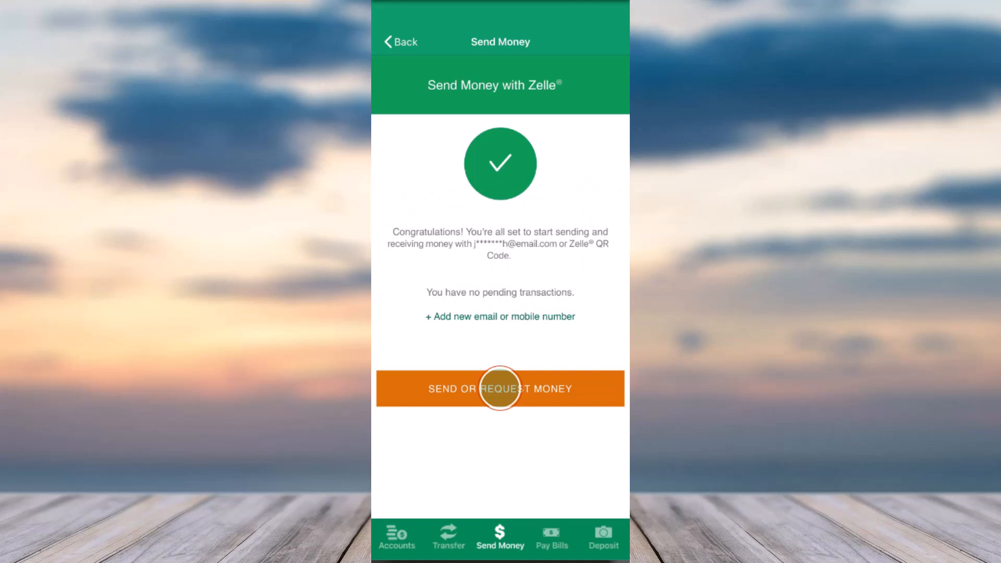
# Continue from the congratulations screen to the Send, Request or Split money screen
pyautogui.click(500, 388)
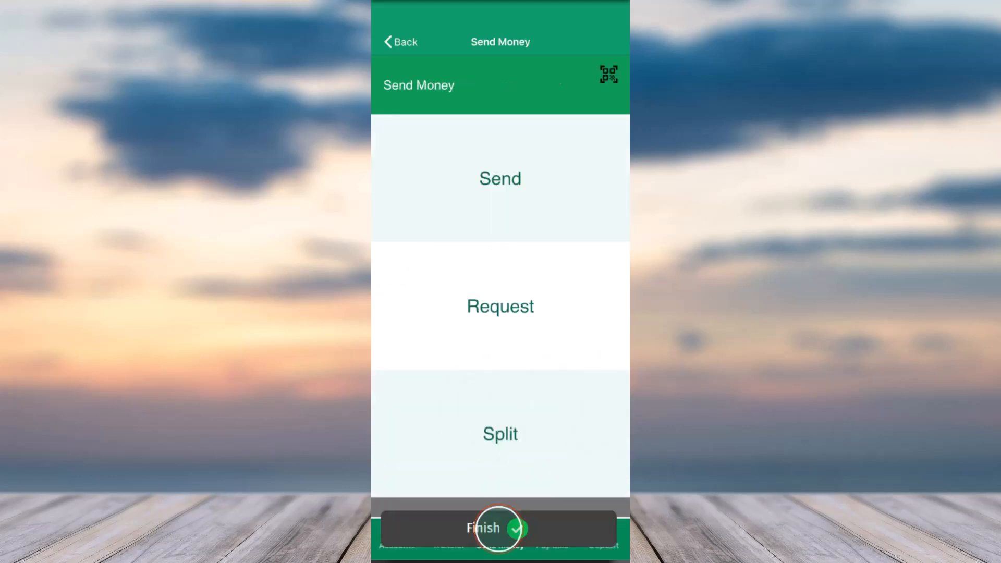